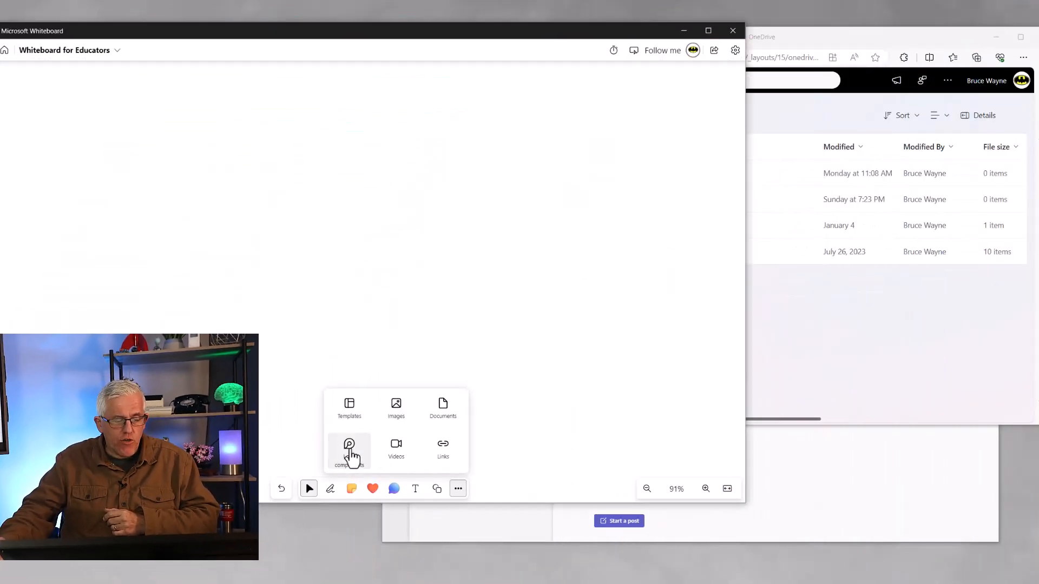
Step: Insert a blank Loop task list component onto the whiteboard
left_click(349, 448)
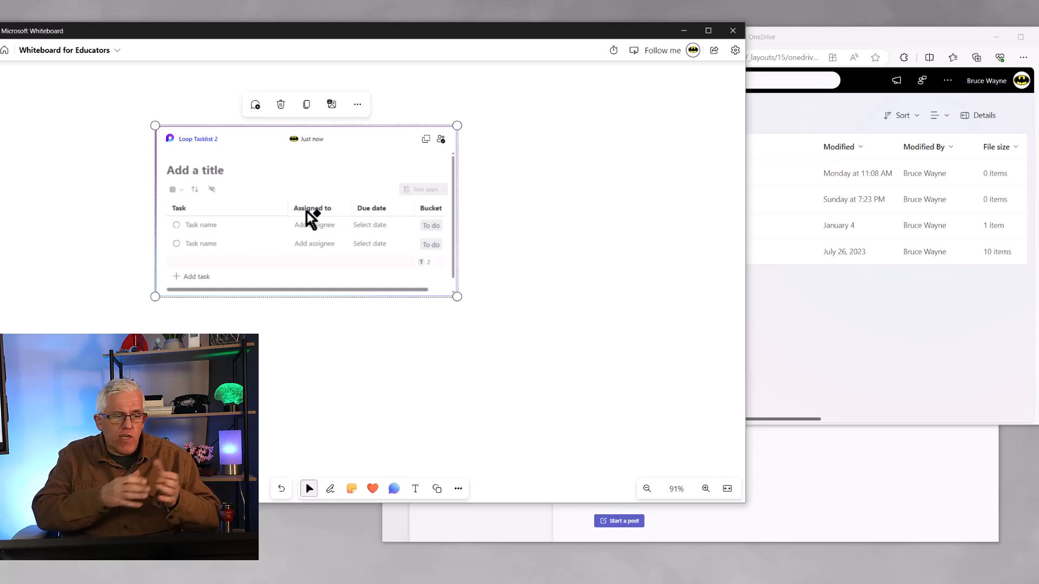
mouse_move(215, 192)
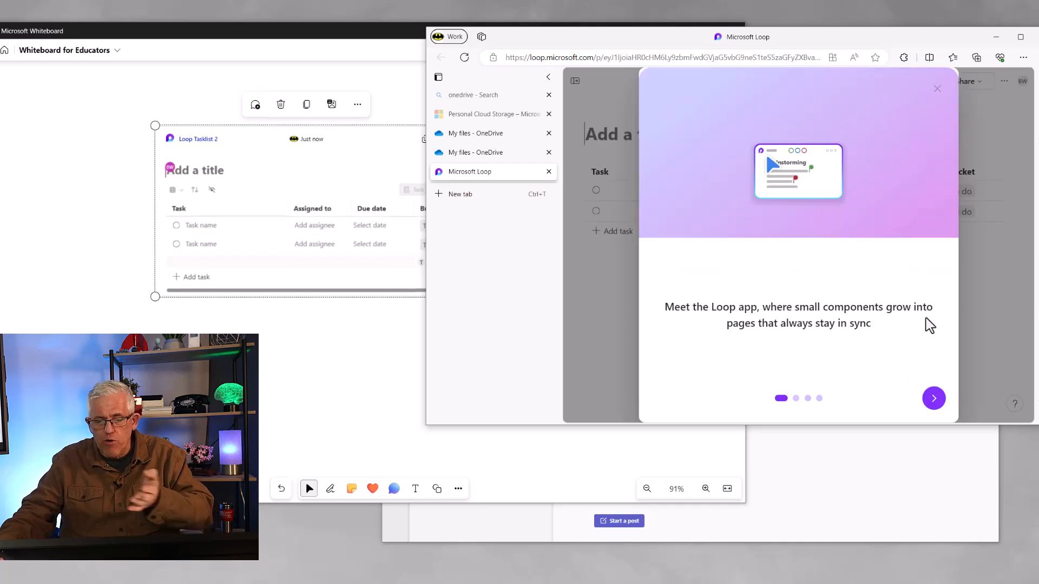
Step: Dismiss the Loop welcome tour so the Loop Tasklist 2 page shows its task list
left_click(934, 398)
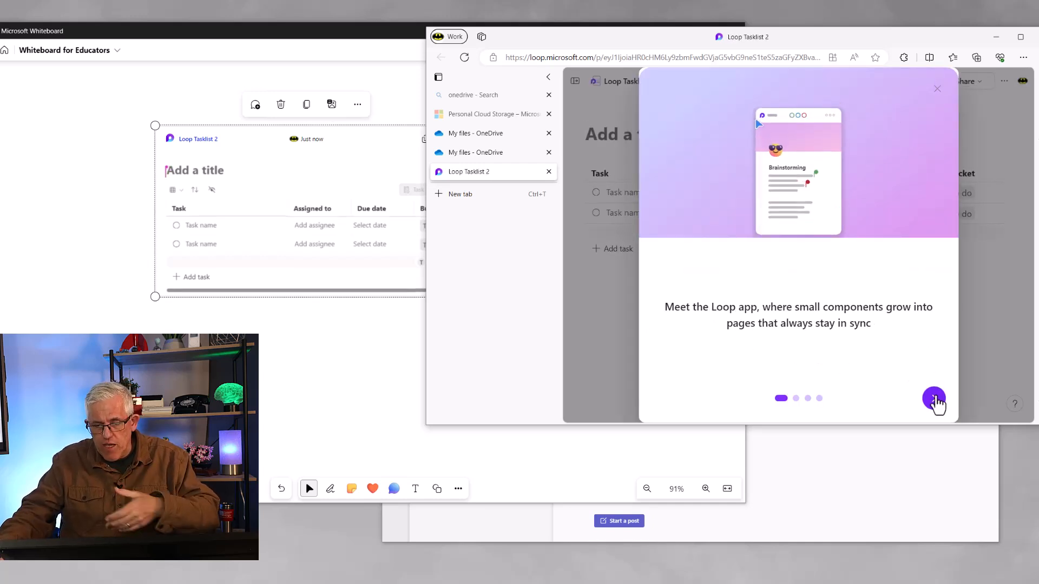
left_click(934, 400)
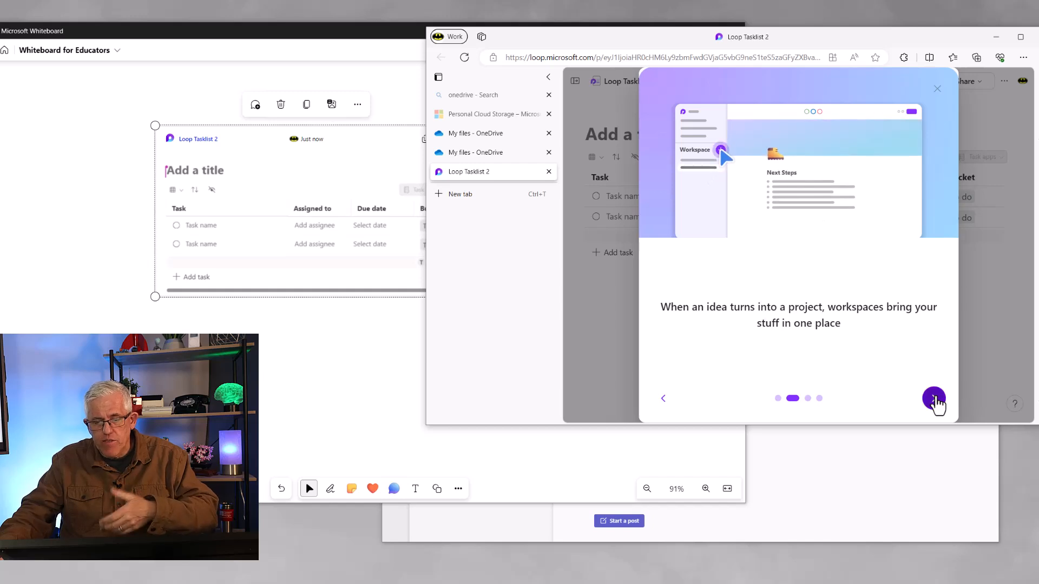
left_click(934, 398)
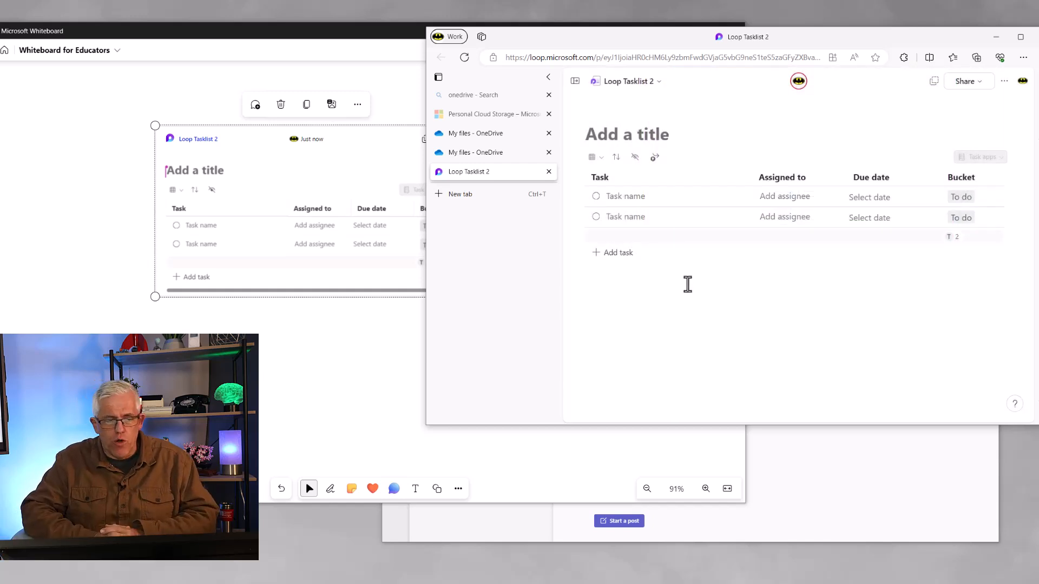
mouse_move(621, 99)
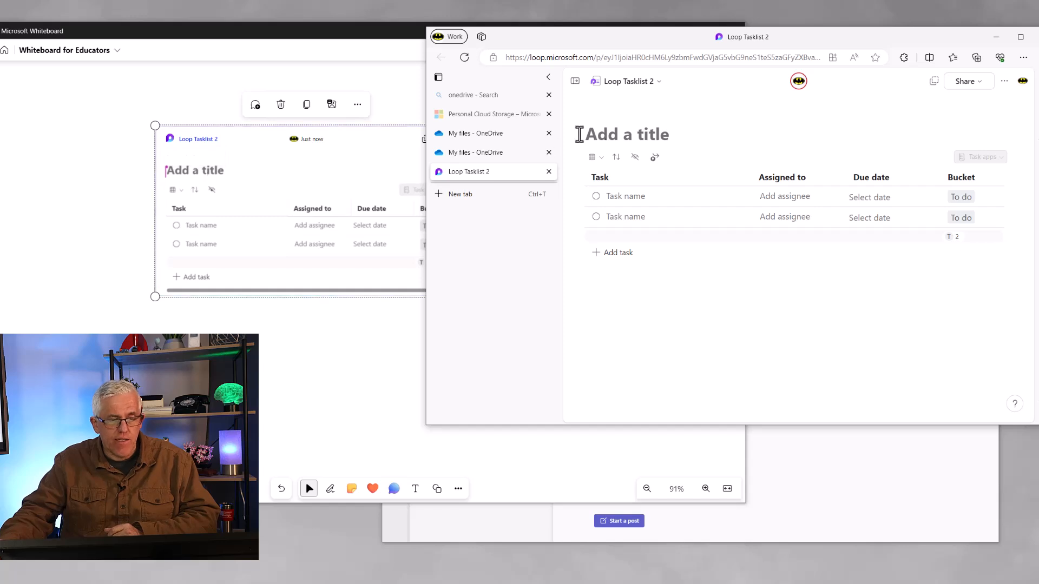
Step: Title the task list 'Hiking Supplies' so it syncs to the whiteboard copy
left_click(627, 134)
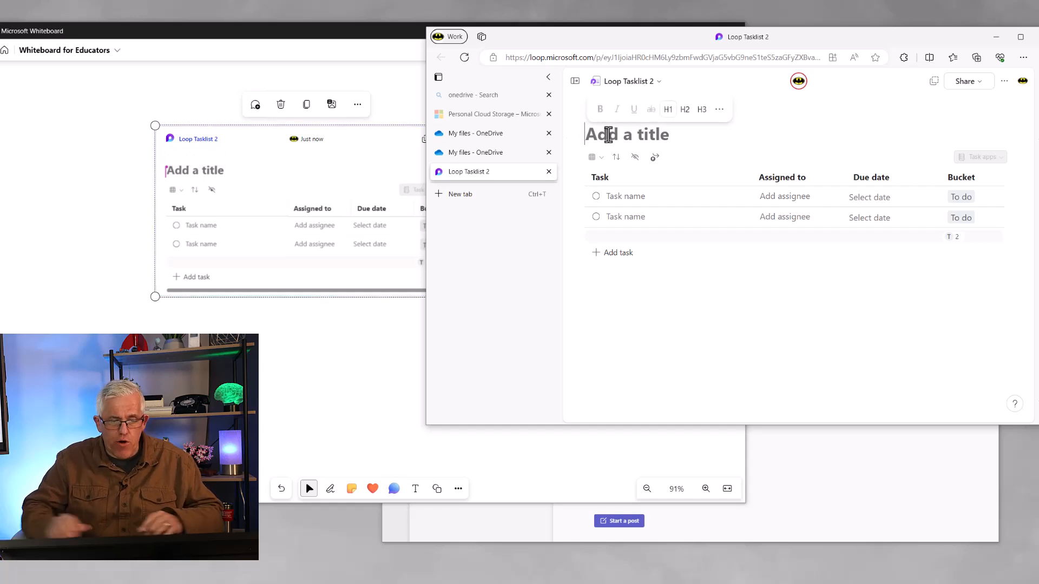
type("Hiking Su")
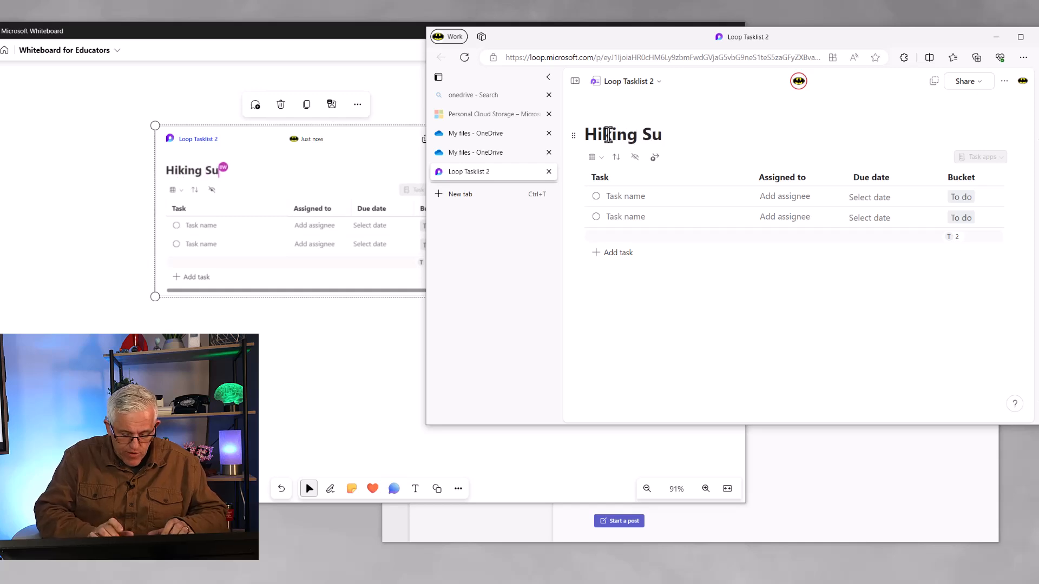
type("pplies")
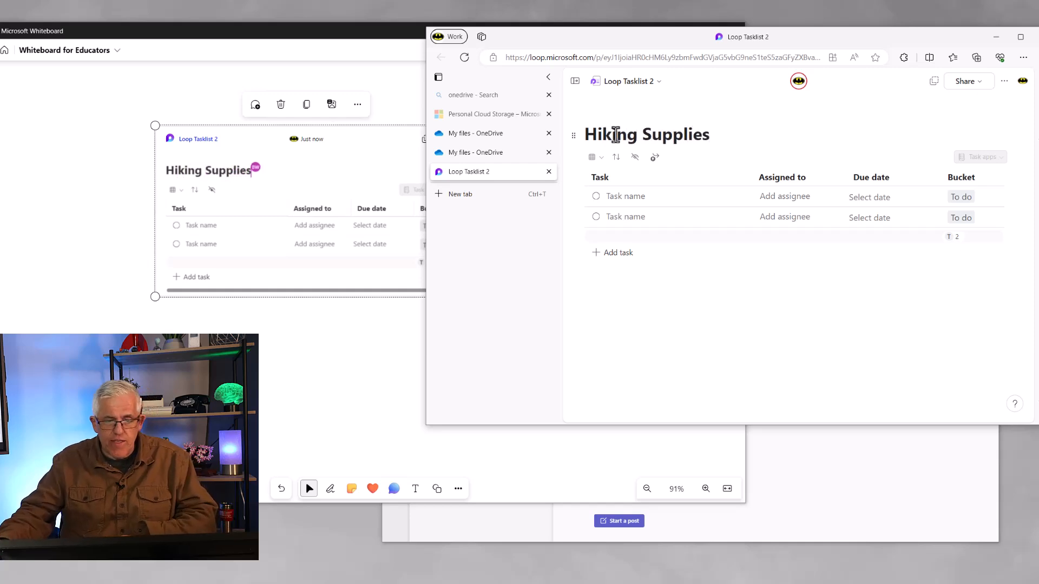
mouse_move(674, 182)
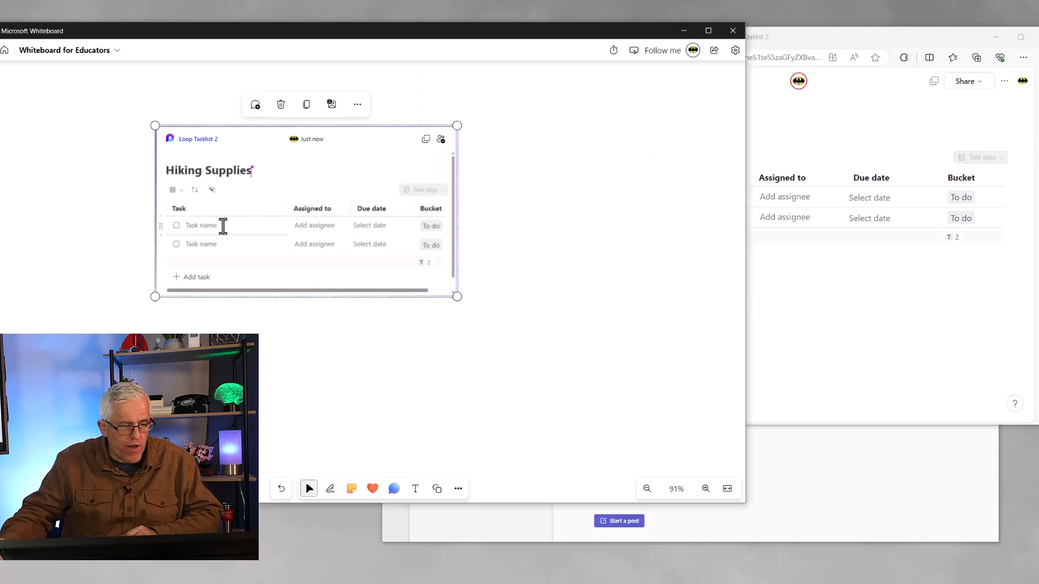
Step: Name the first task 'Boots' and set its due date to Today
type("Boot")
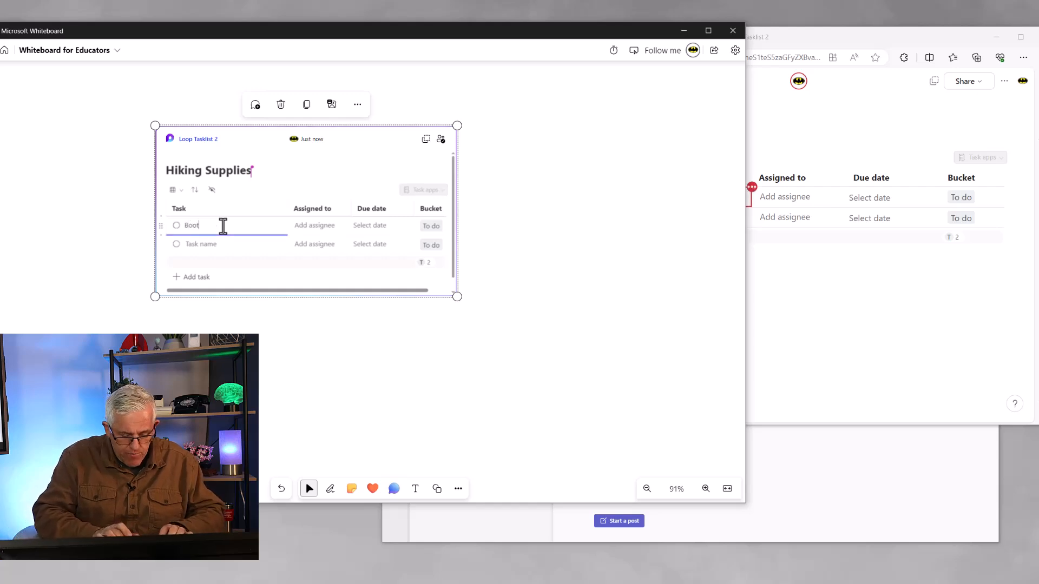
left_click(314, 225)
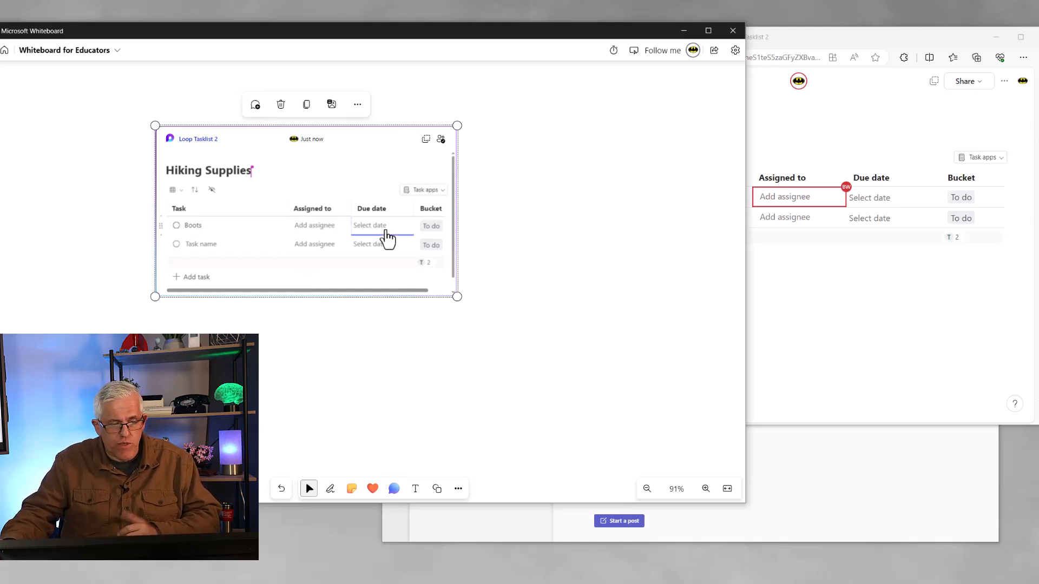
left_click(370, 226)
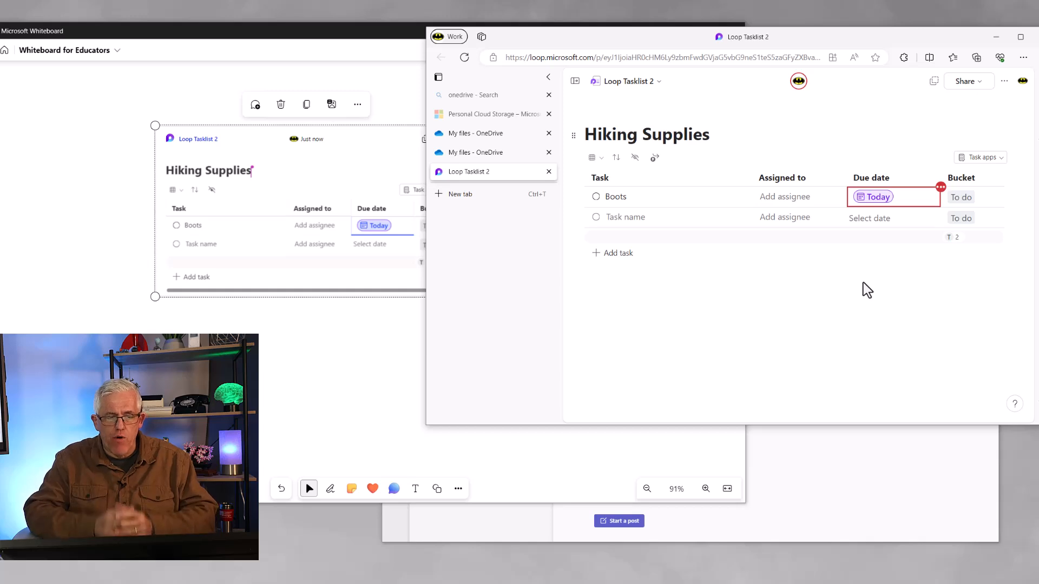
mouse_move(868, 265)
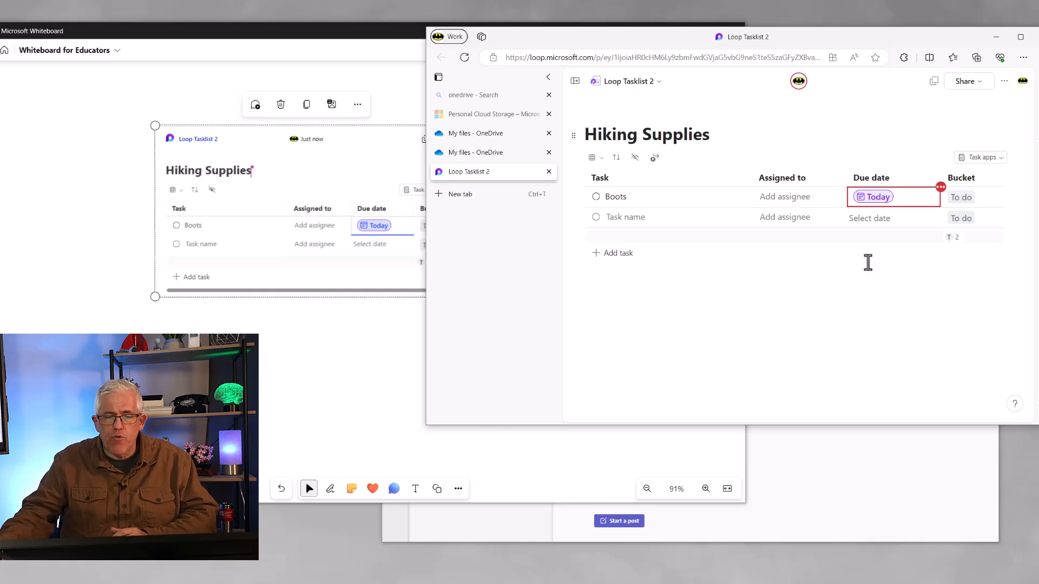
mouse_move(996, 106)
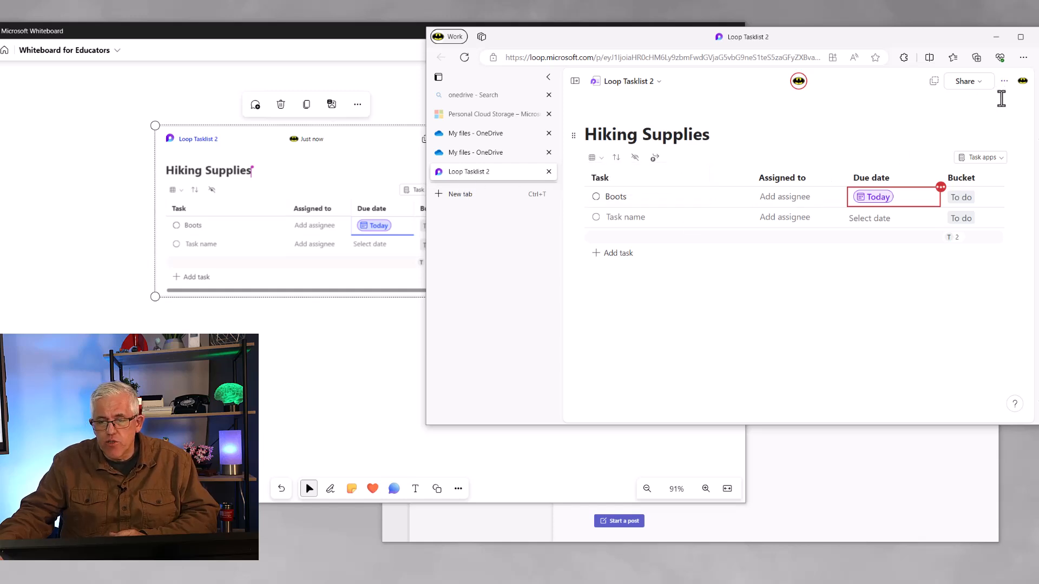
Step: Rename the Loop page from 'Loop Tasklist 2' to 'Hiking Task' via its page options
left_click(1004, 82)
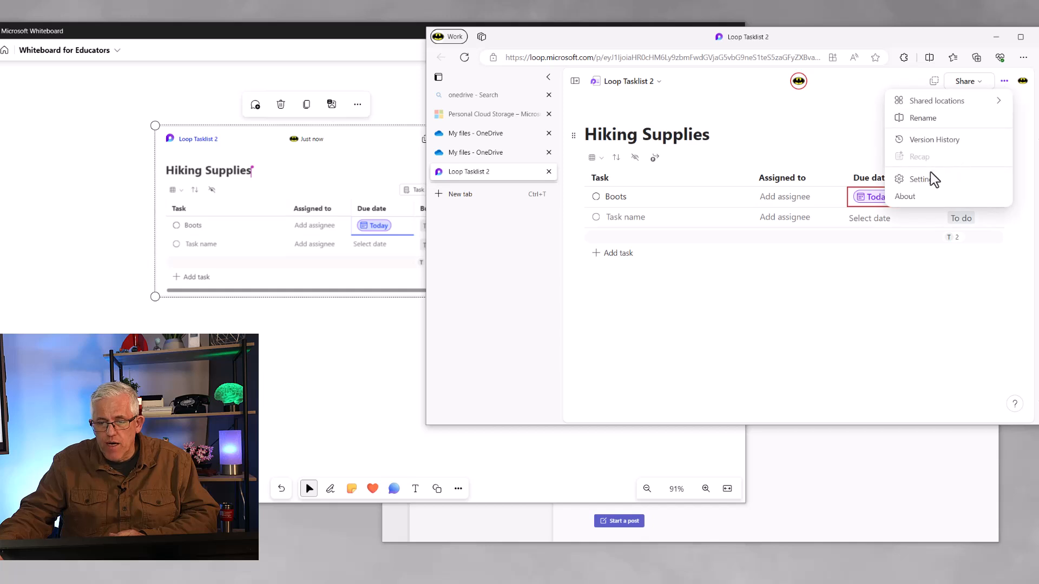
left_click(923, 117)
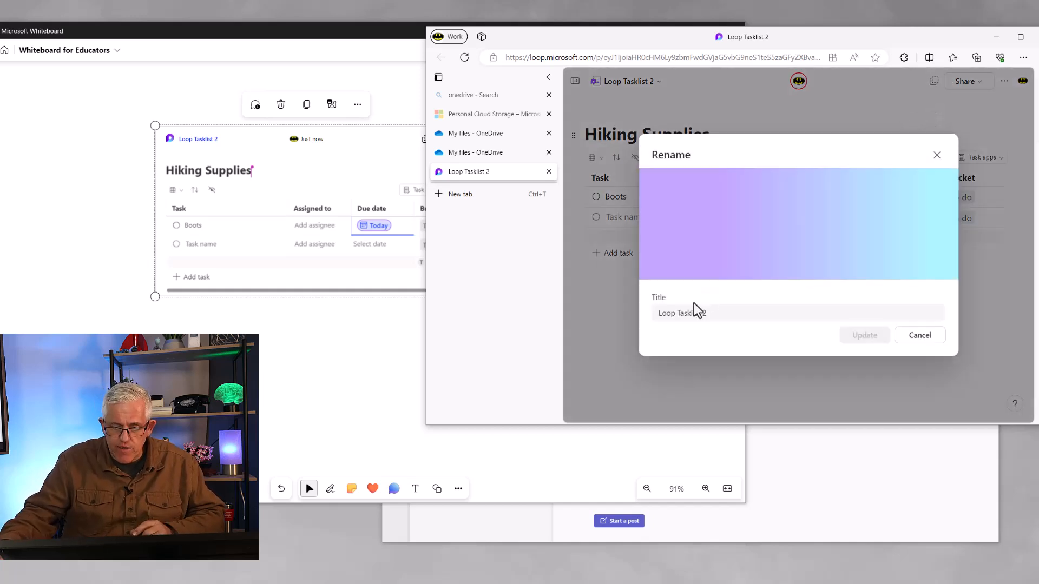
triple_click(680, 313)
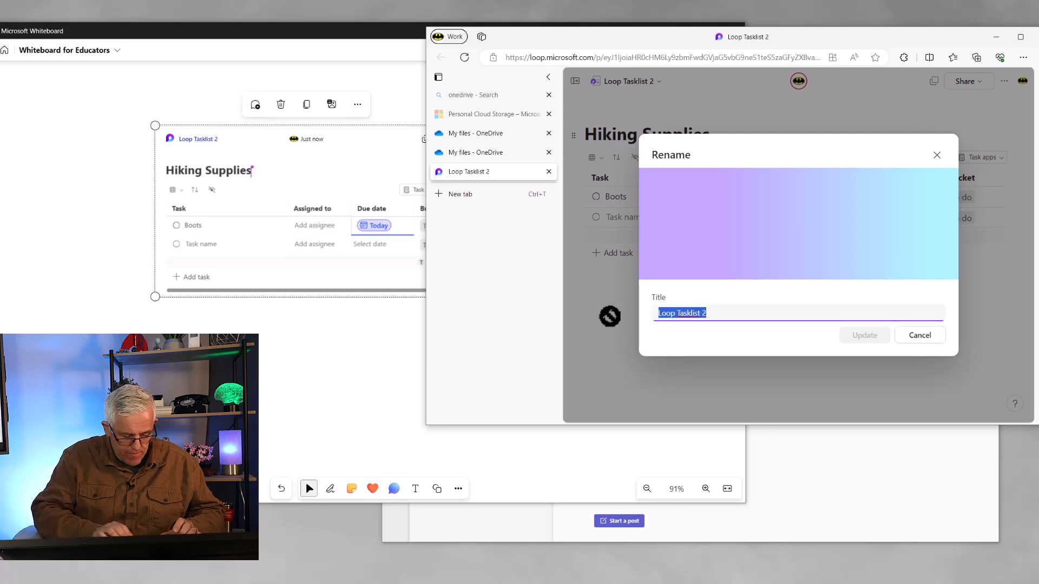
type("Hiking Task")
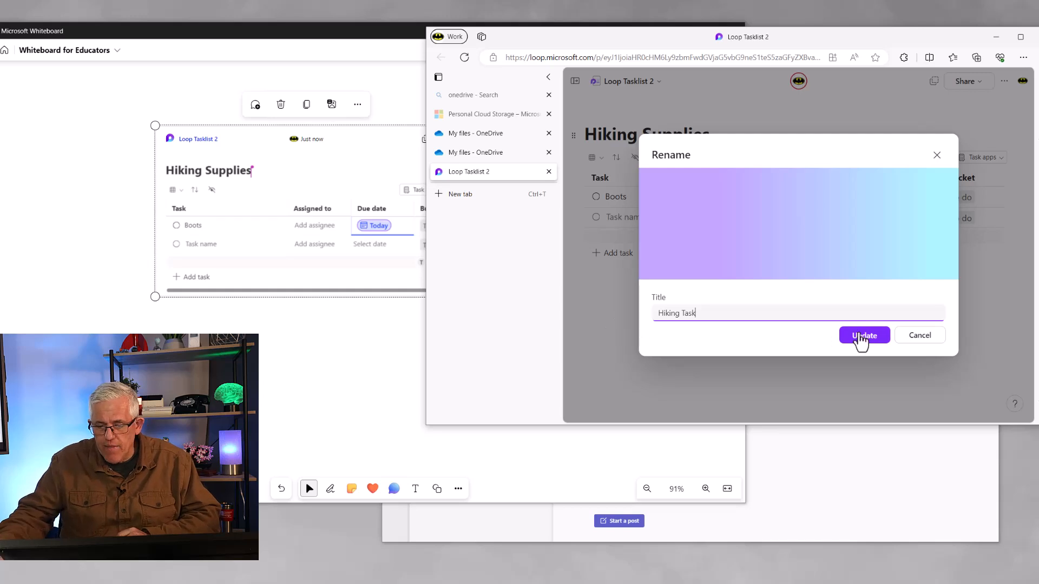
left_click(864, 335)
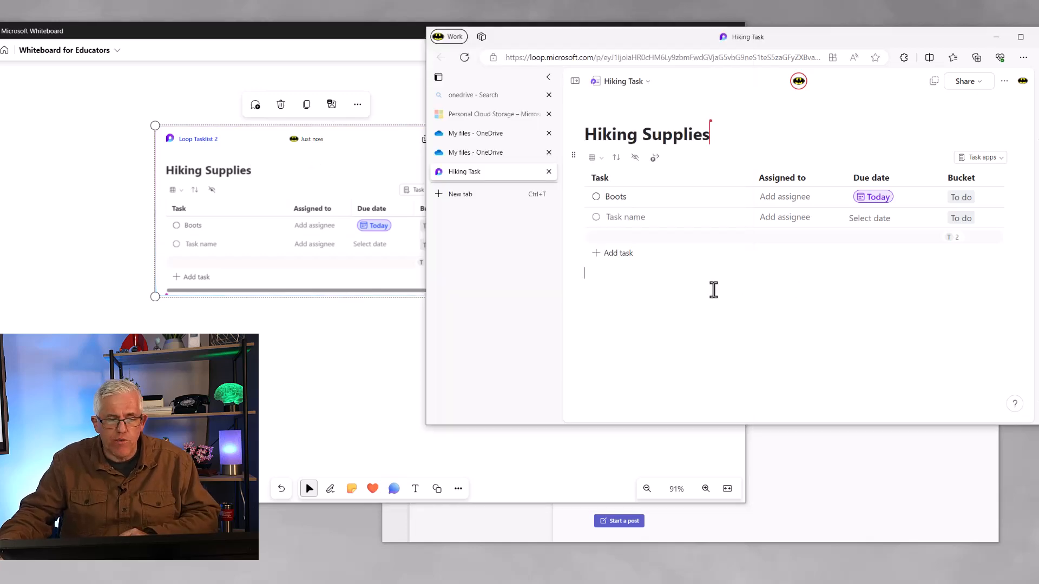
mouse_move(666, 286)
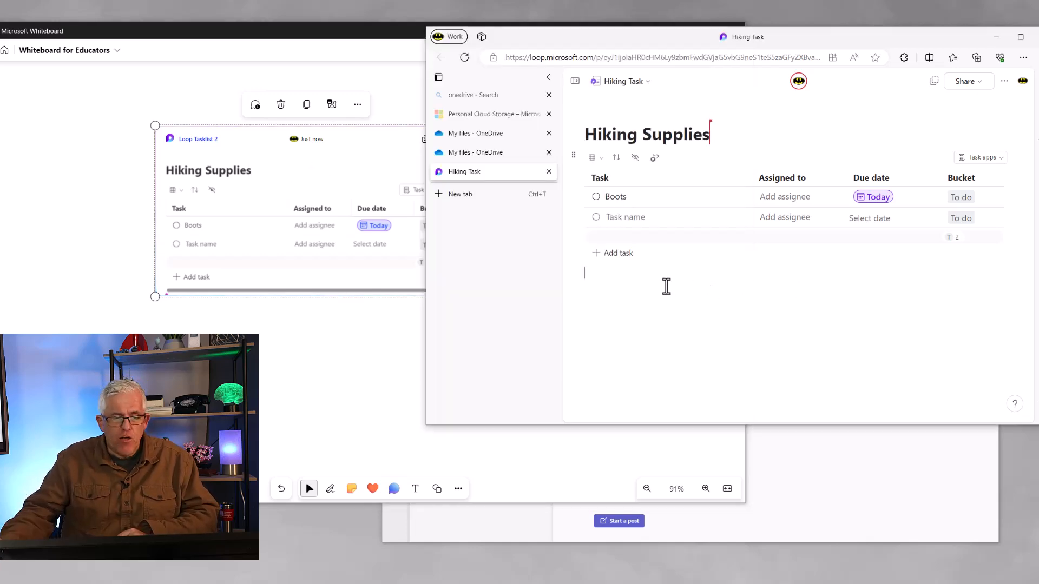
mouse_move(718, 329)
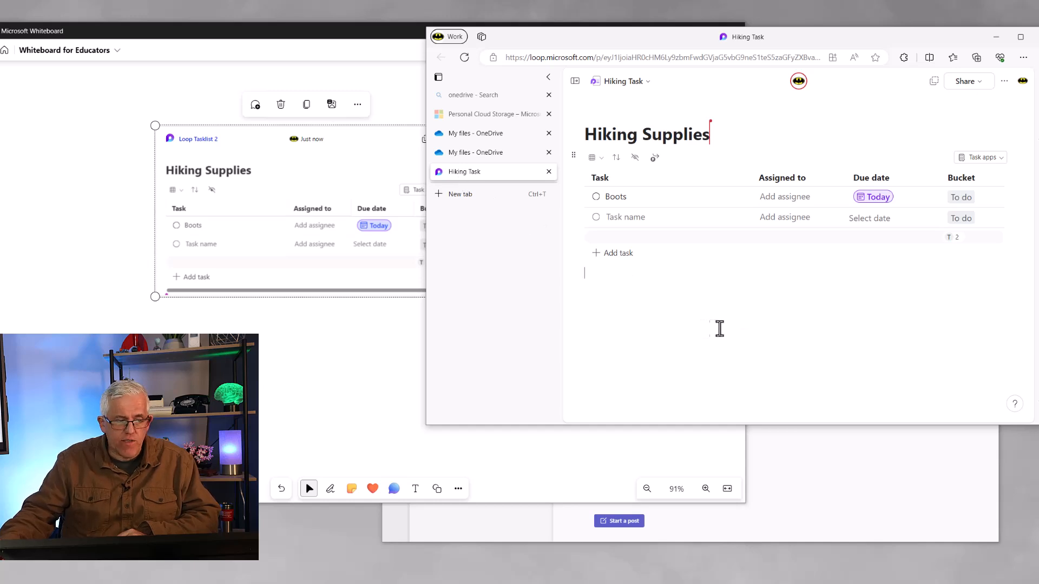
Step: Share the Hiking Task page as a Loop component with a People-in-your-organization link
left_click(967, 81)
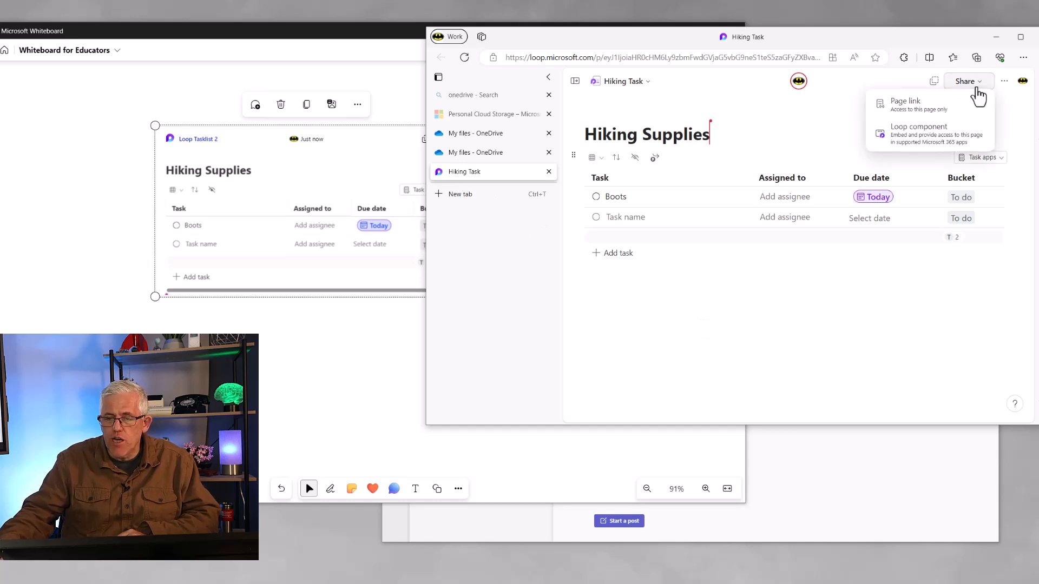
mouse_move(911, 137)
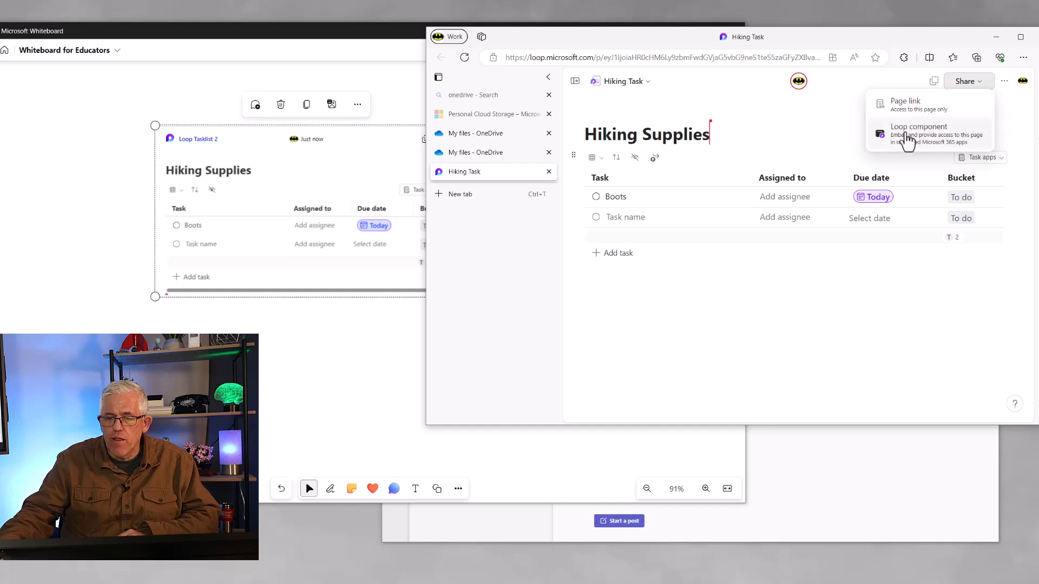
left_click(919, 132)
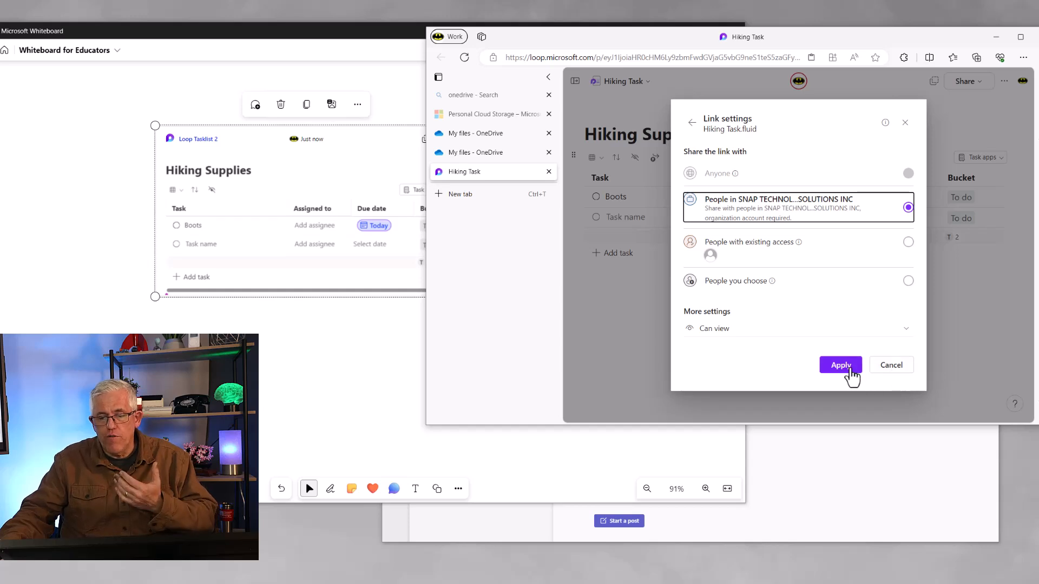
left_click(840, 364)
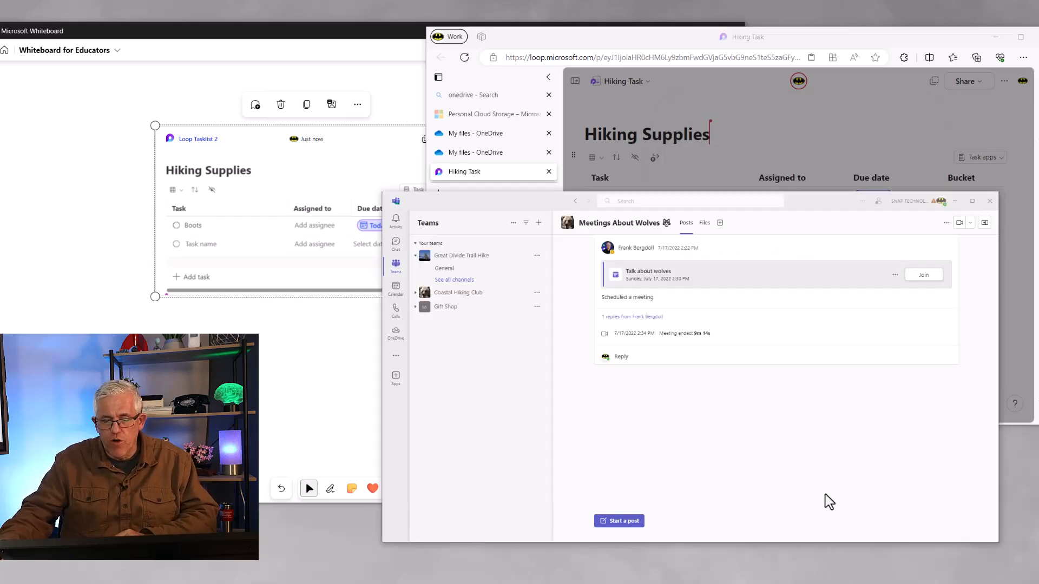
mouse_move(619, 520)
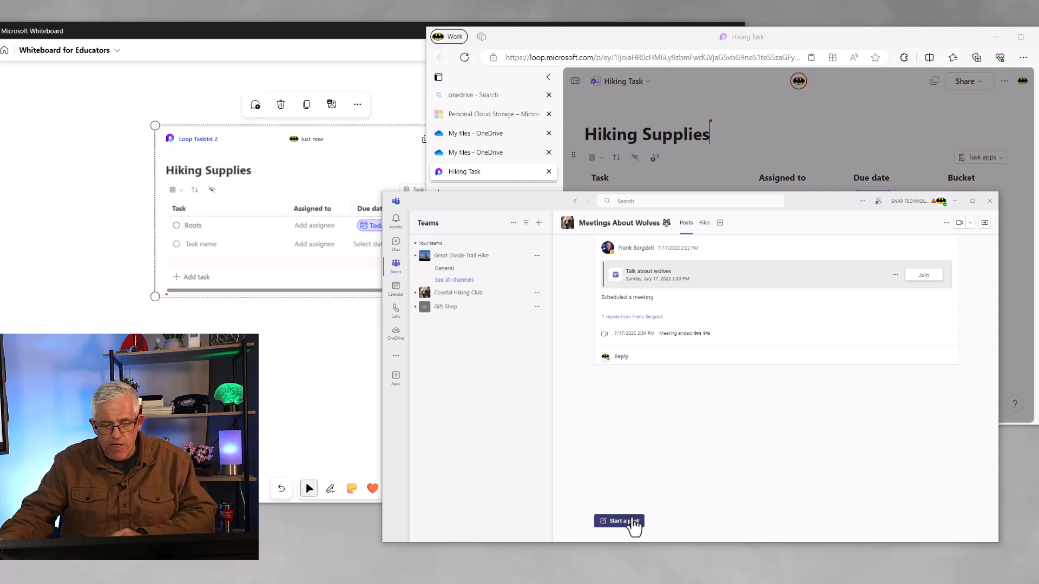
Step: Post 'Lets make a hiking List' with the embedded Hiking Supplies task list to the channel
left_click(619, 521)
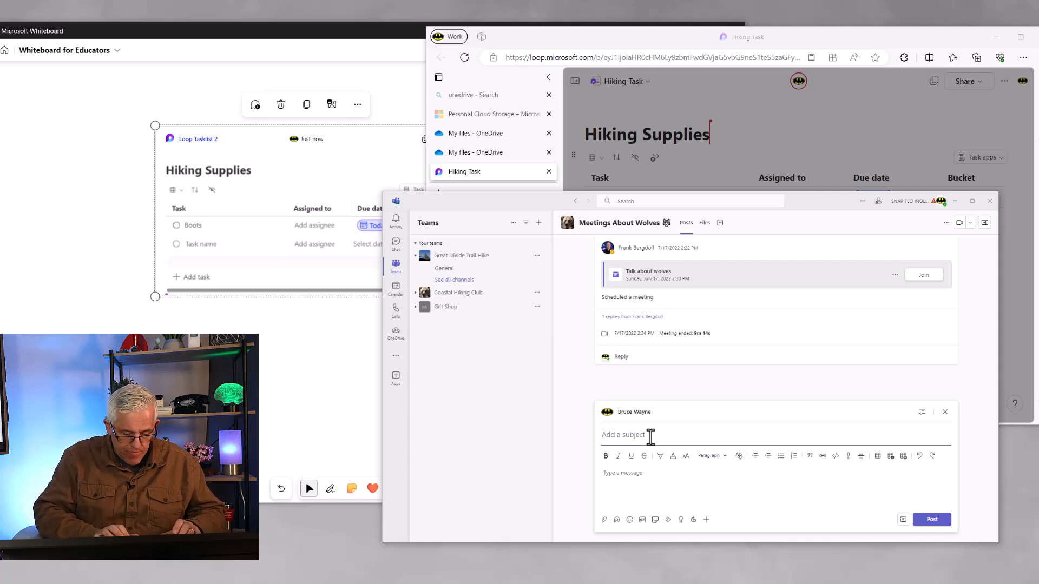
type("Lets make a hiking List")
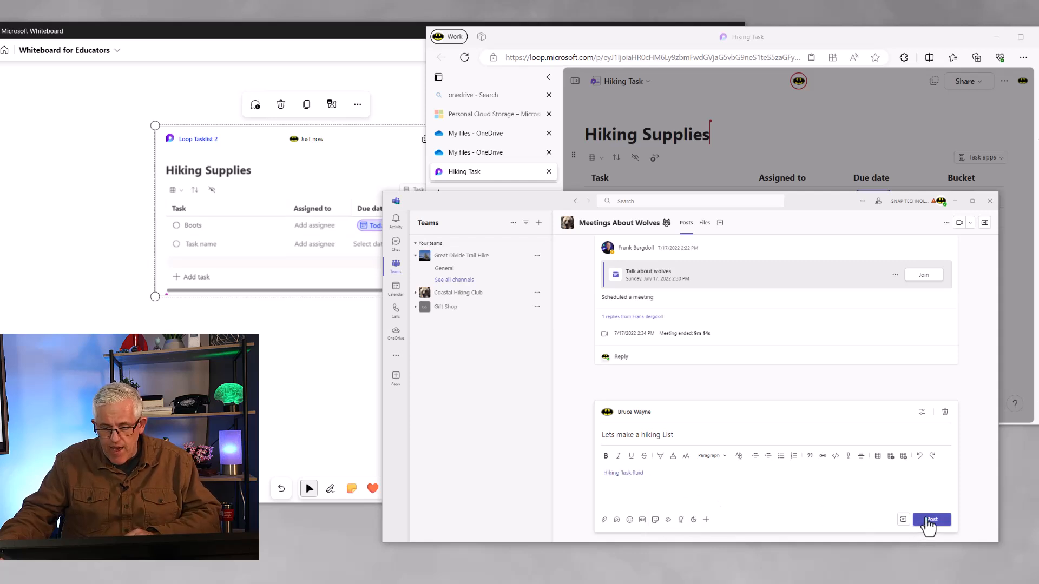
left_click(932, 519)
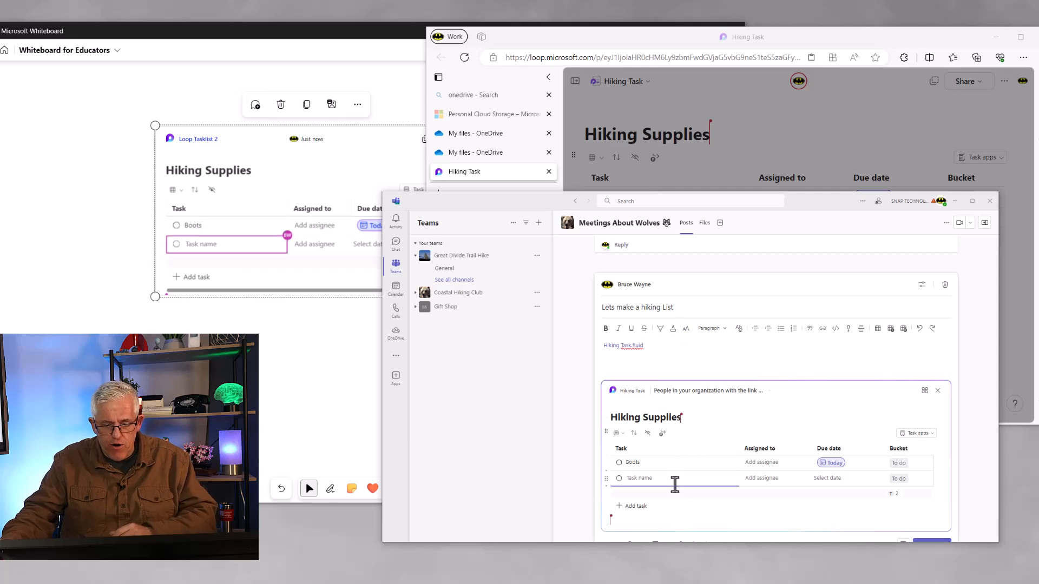
Step: Add 'Food' and 'tents' tasks to the embedded Hiking Supplies list
type("Food")
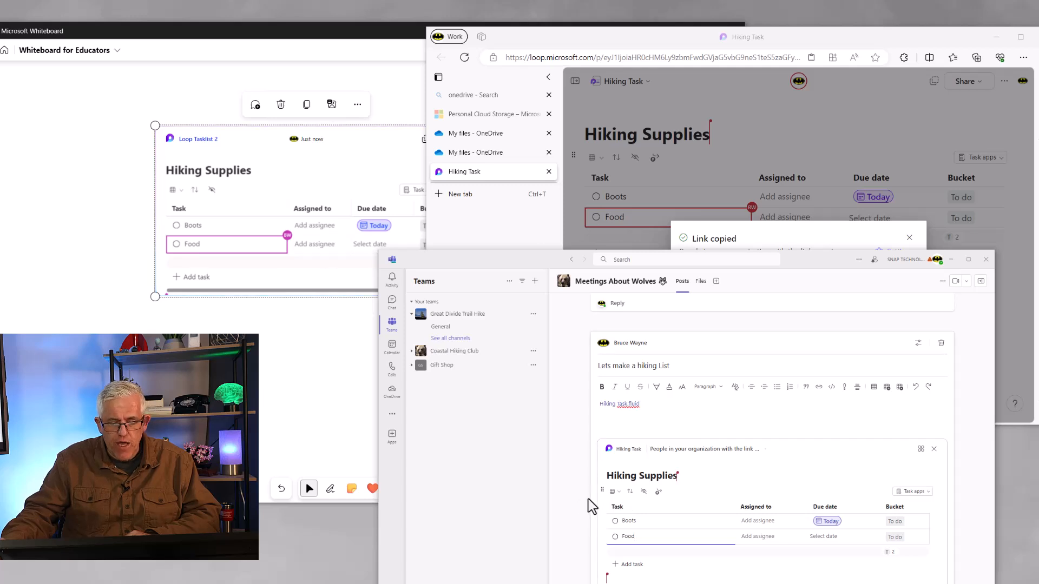
left_click(627, 564)
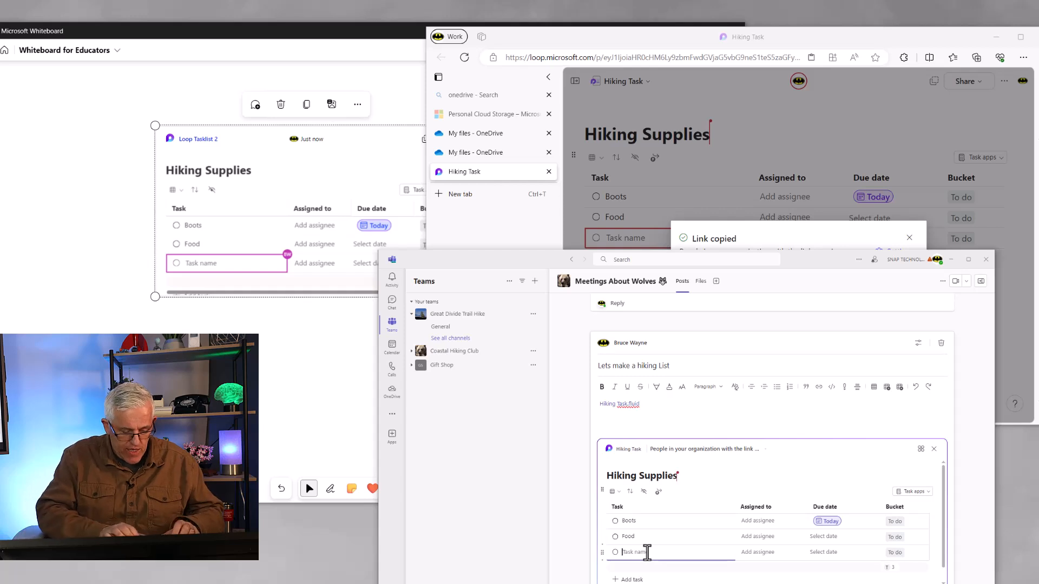
type("tents")
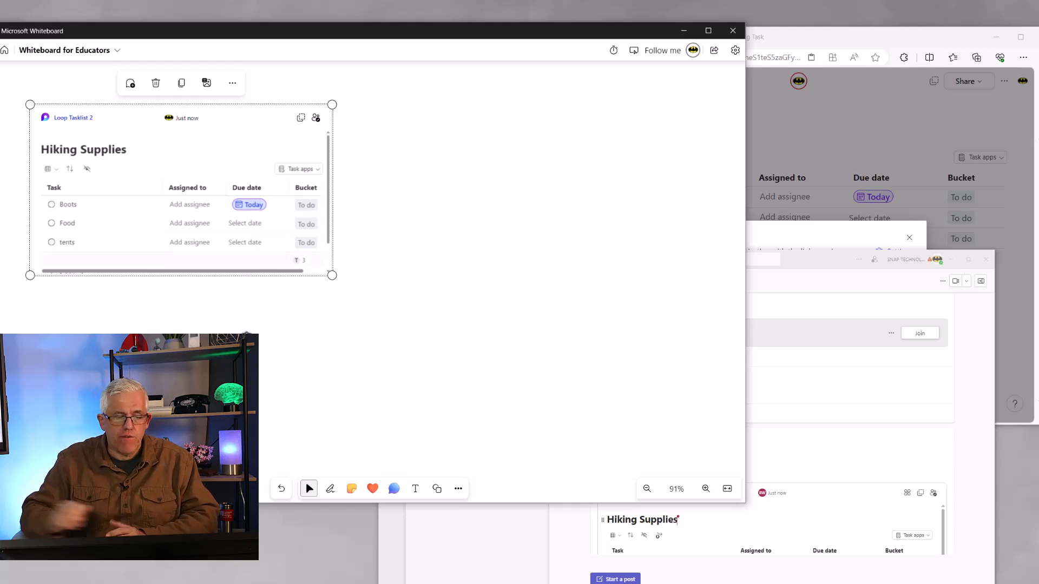
Step: Show Whiteboard's Loop component choices beside the synced Boots, Food and tents list
left_click(458, 489)
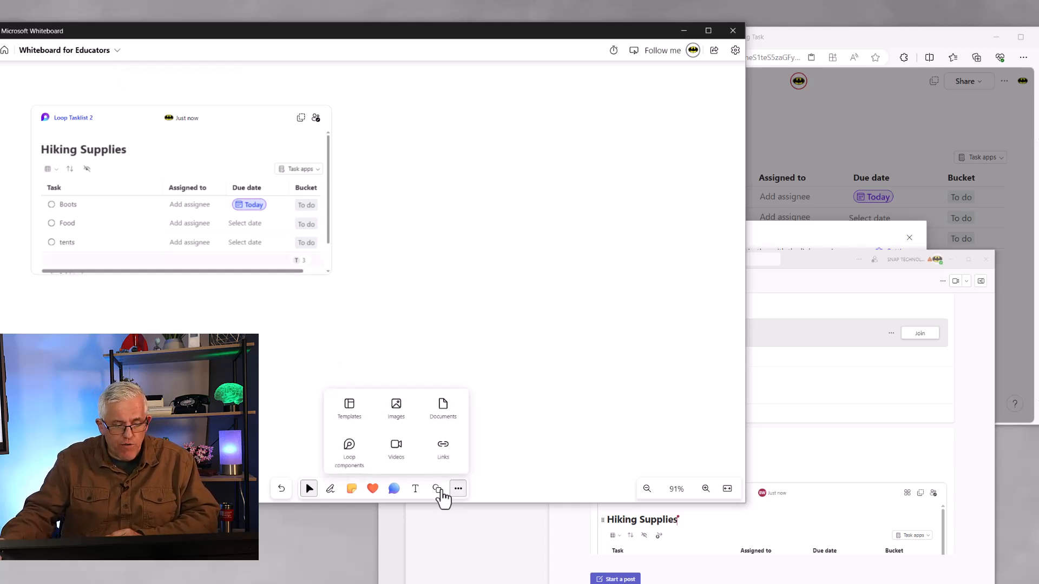
left_click(349, 450)
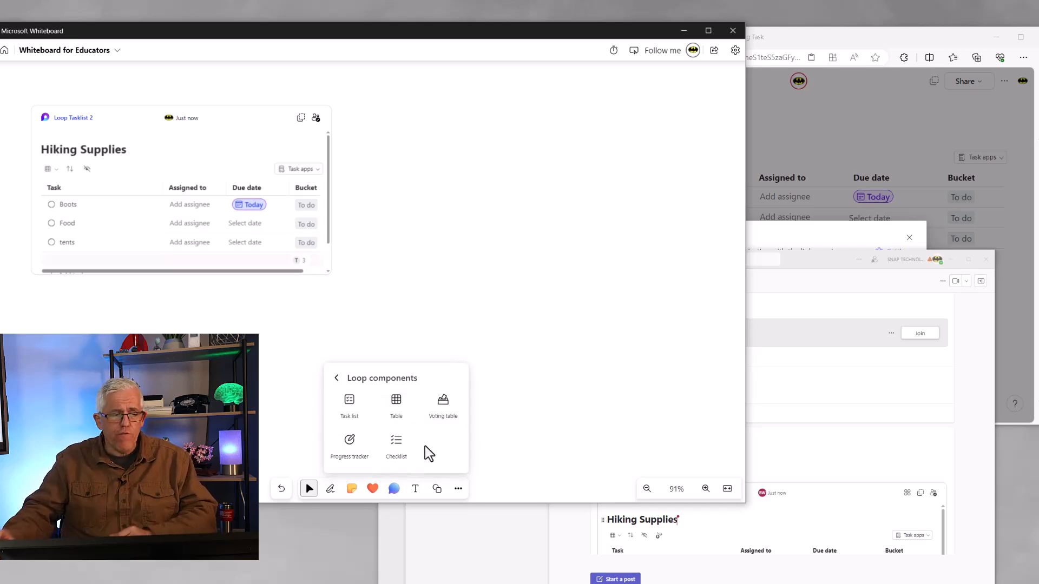
mouse_move(755, 222)
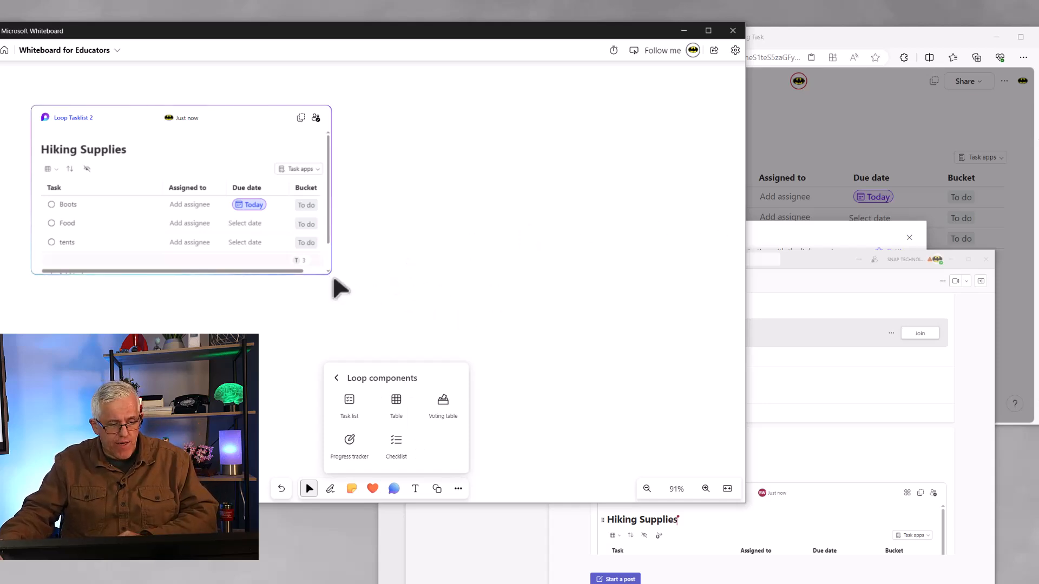
scroll("down", 3)
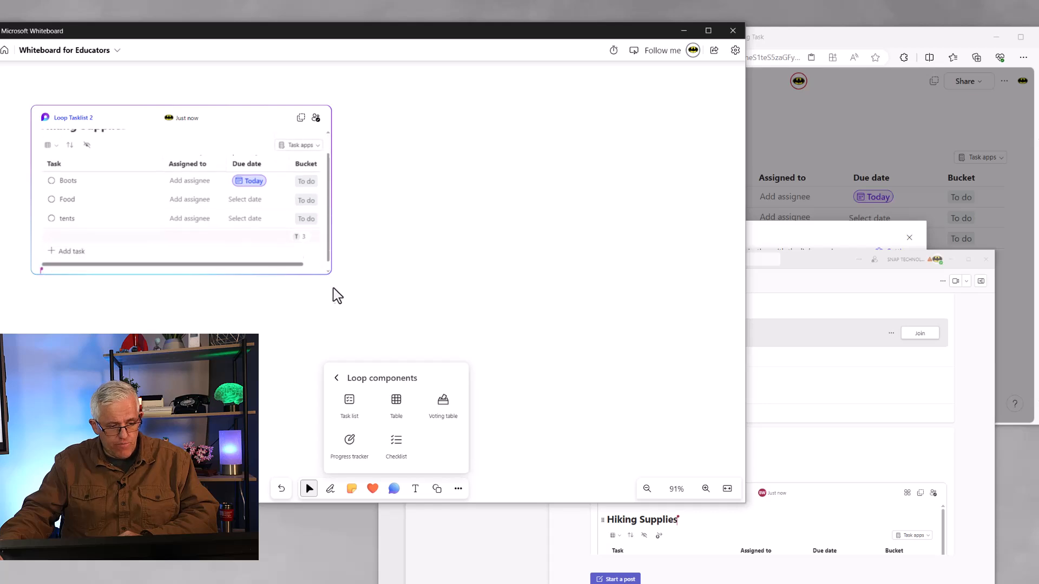